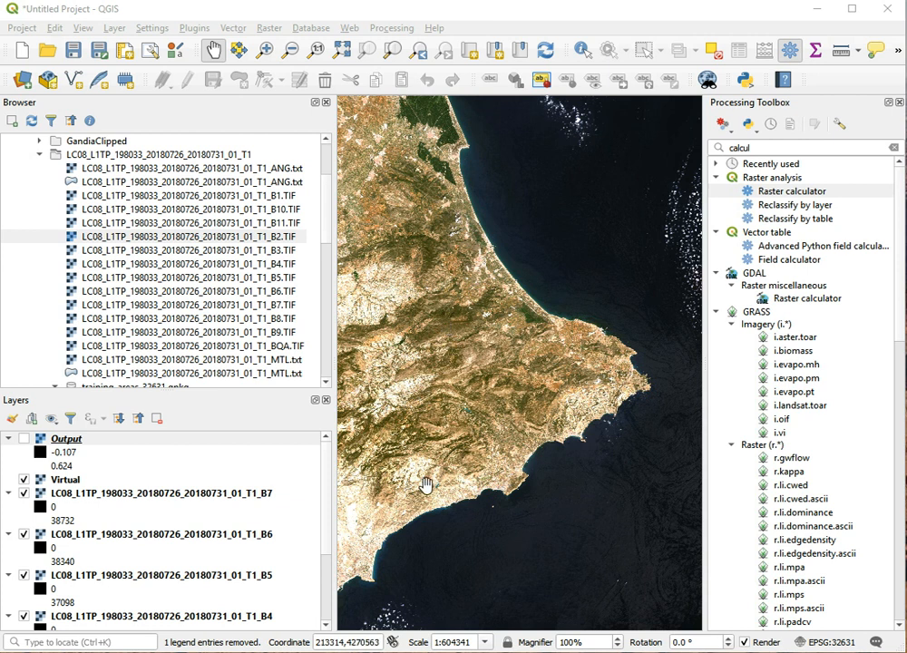
{"action": "mouse_move", "coordinate": [421, 476]}
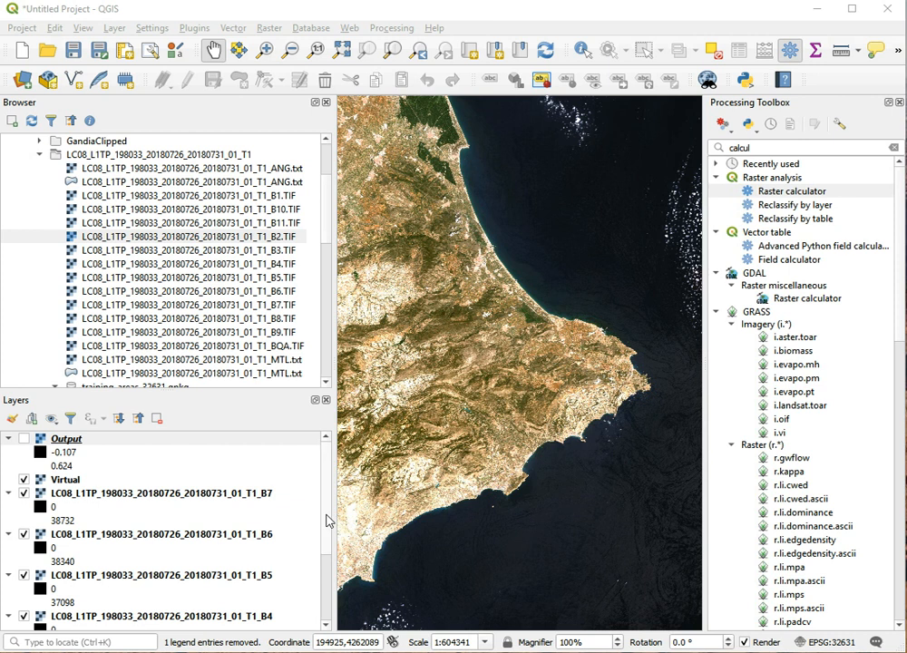
Step: Scroll the Raster menu toward the Miscellaneous tools
{"action": "scroll", "scroll_direction": "down", "scroll_amount": 3}
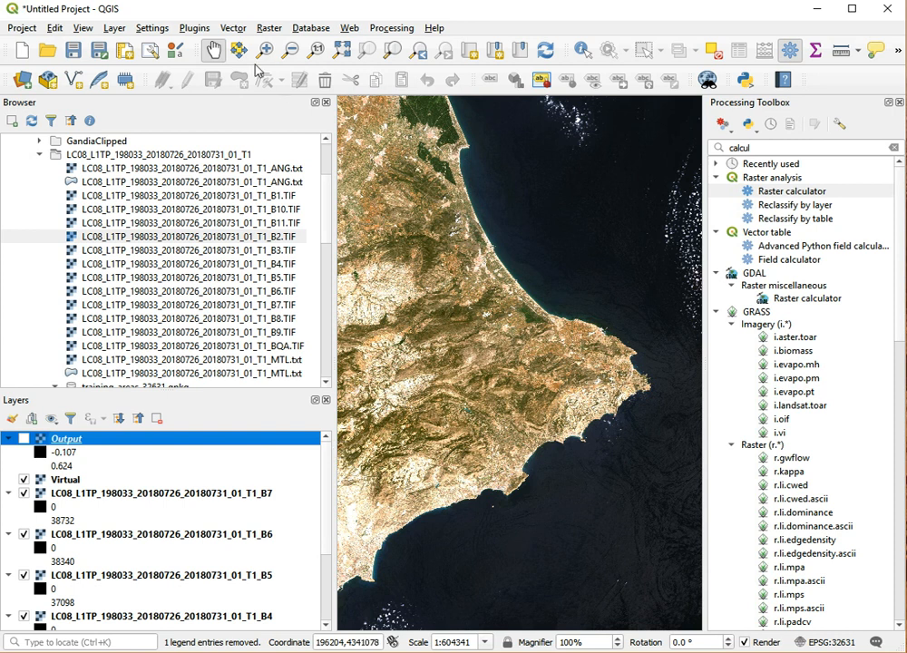
{"action": "mouse_move", "coordinate": [258, 58]}
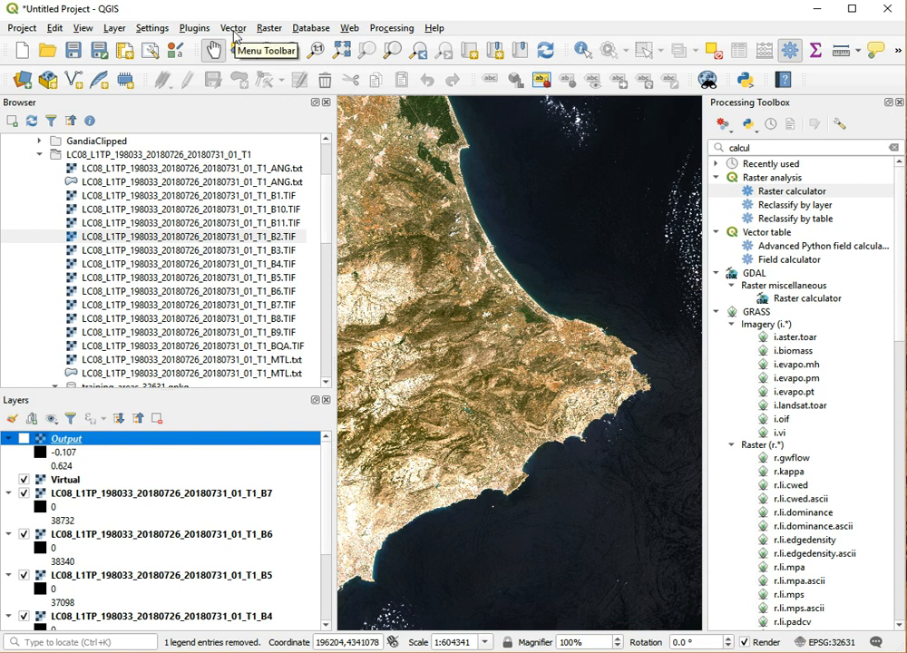
{"action": "mouse_move", "coordinate": [265, 80]}
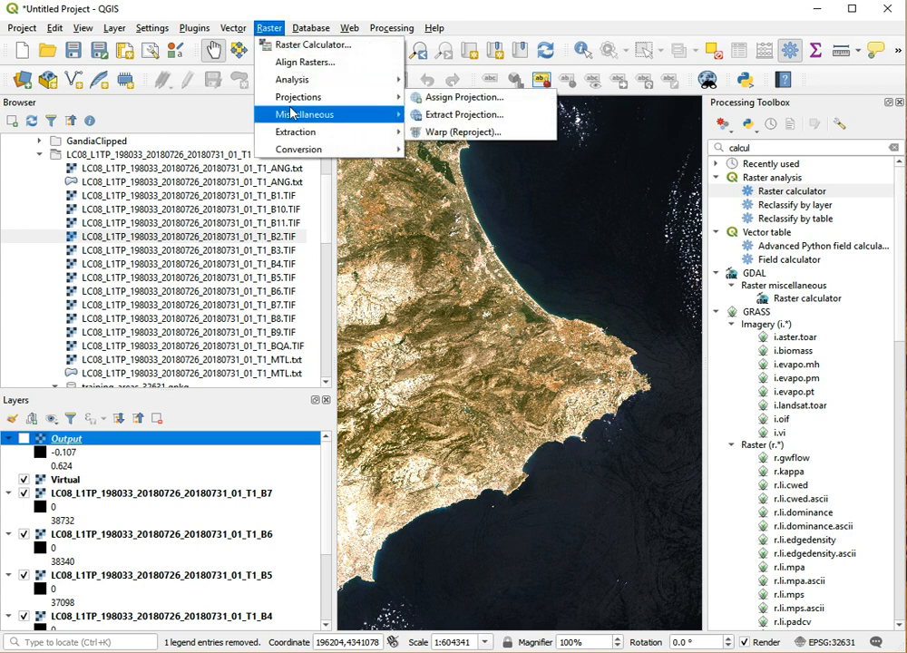
Step: Select the six Landsat band layers B2–B7 as inputs, leaving Virtual and Output out
{"action": "left_click", "coordinate": [299, 114]}
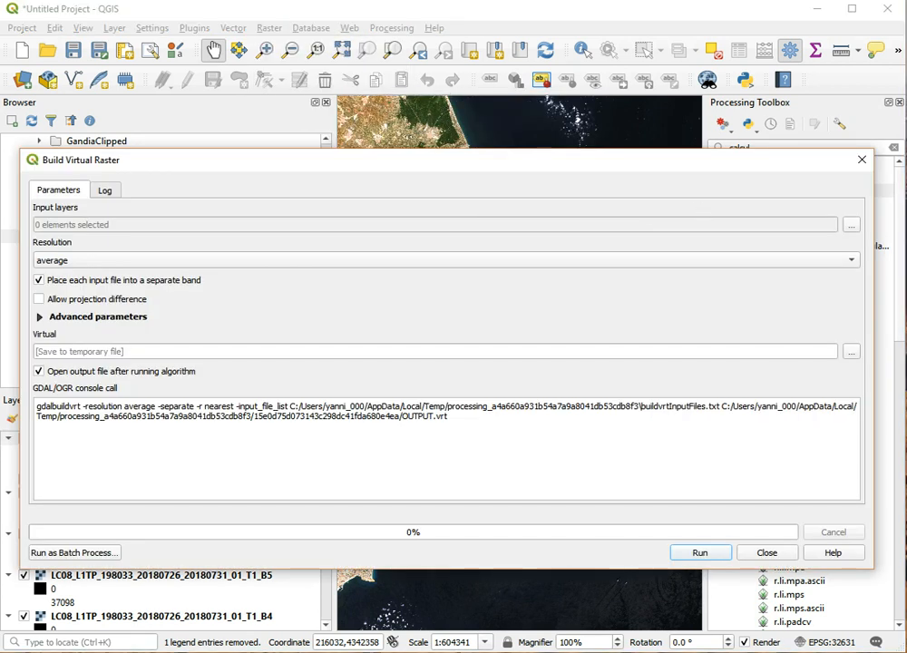
{"action": "left_click", "coordinate": [849, 225]}
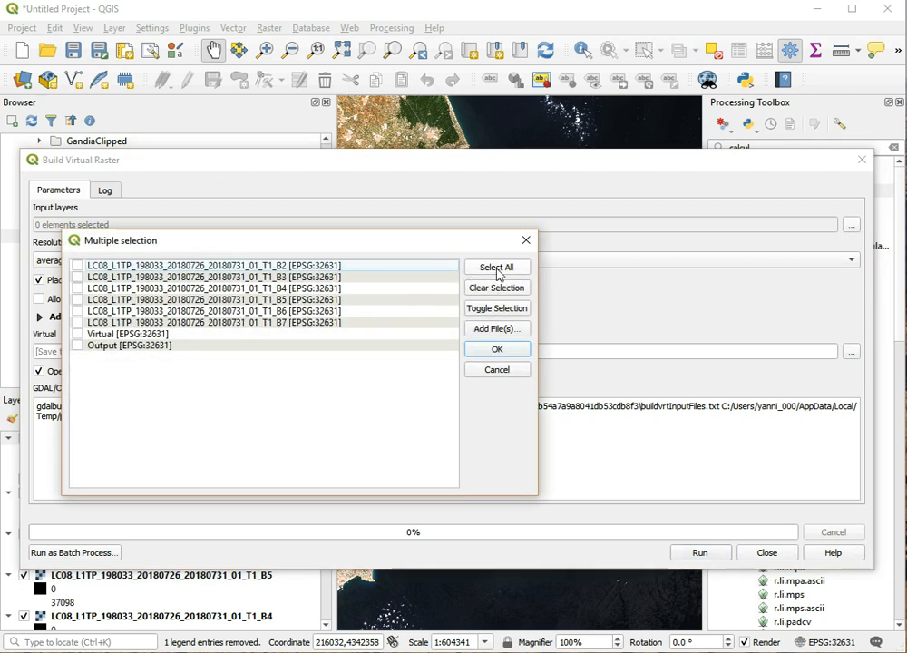
{"action": "left_click", "coordinate": [497, 266]}
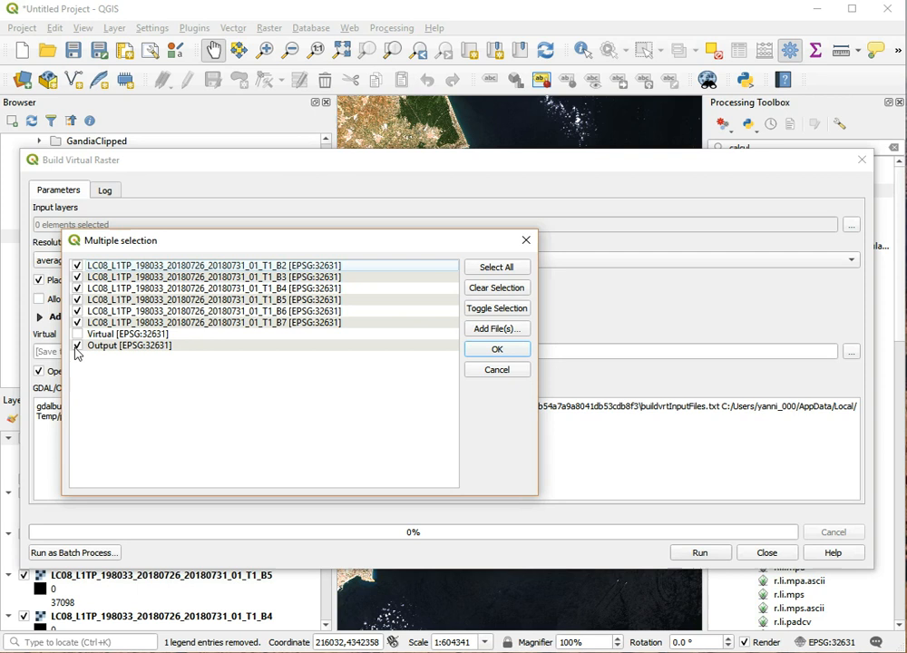
{"action": "left_click", "coordinate": [76, 345]}
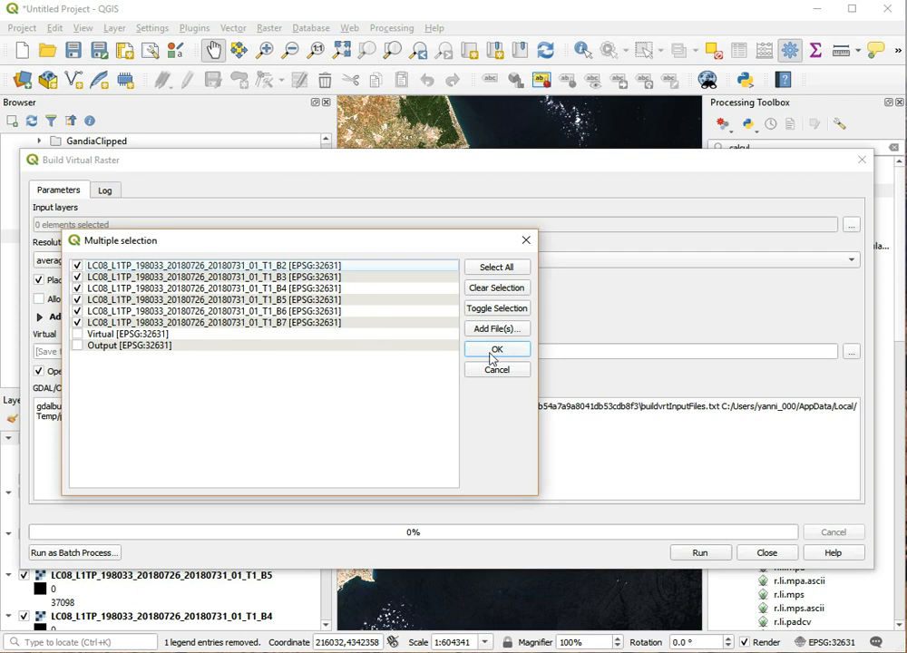
{"action": "left_click", "coordinate": [498, 350]}
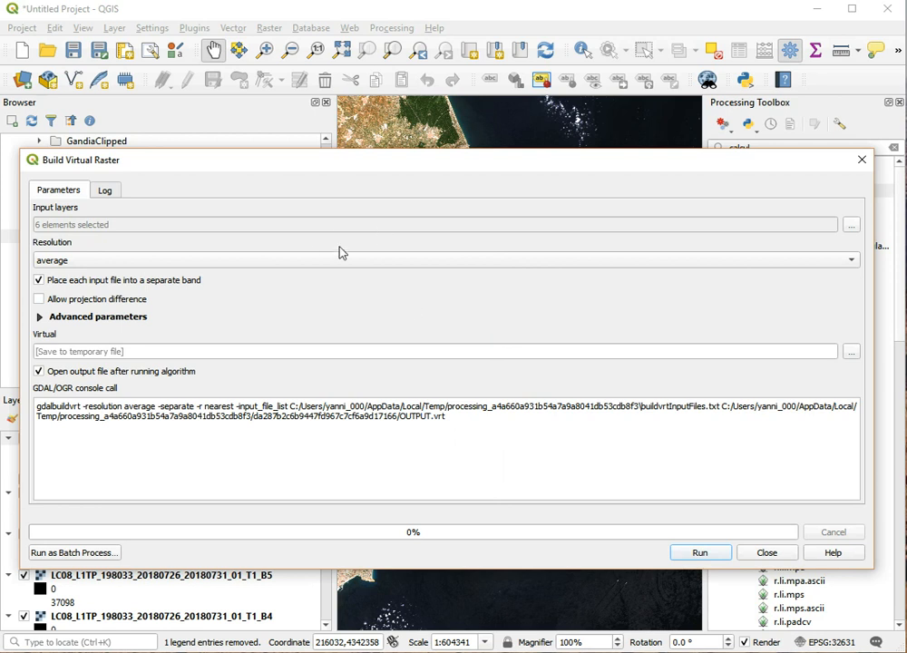
{"action": "mouse_move", "coordinate": [174, 294]}
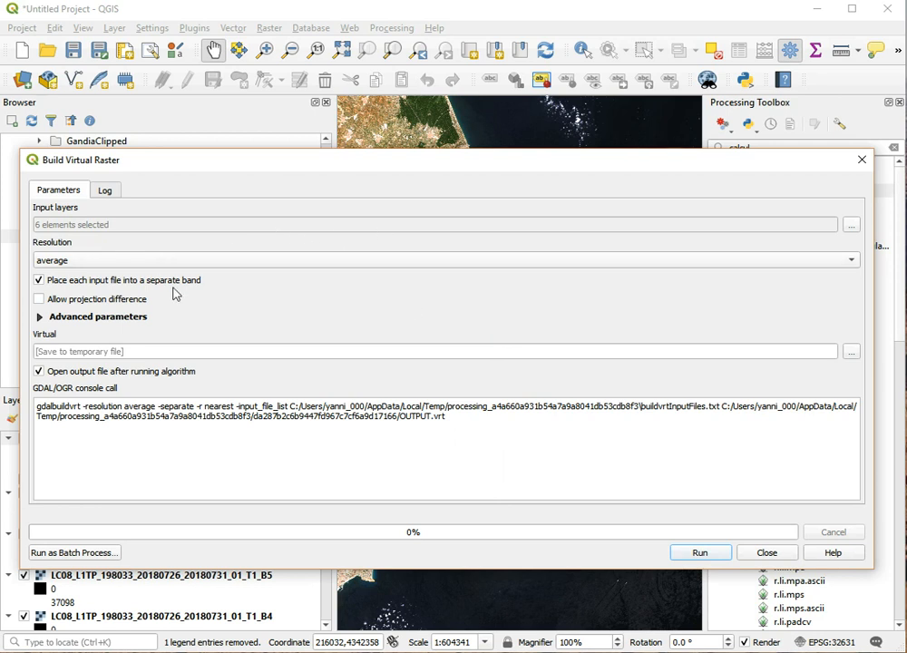
{"action": "mouse_move", "coordinate": [193, 352]}
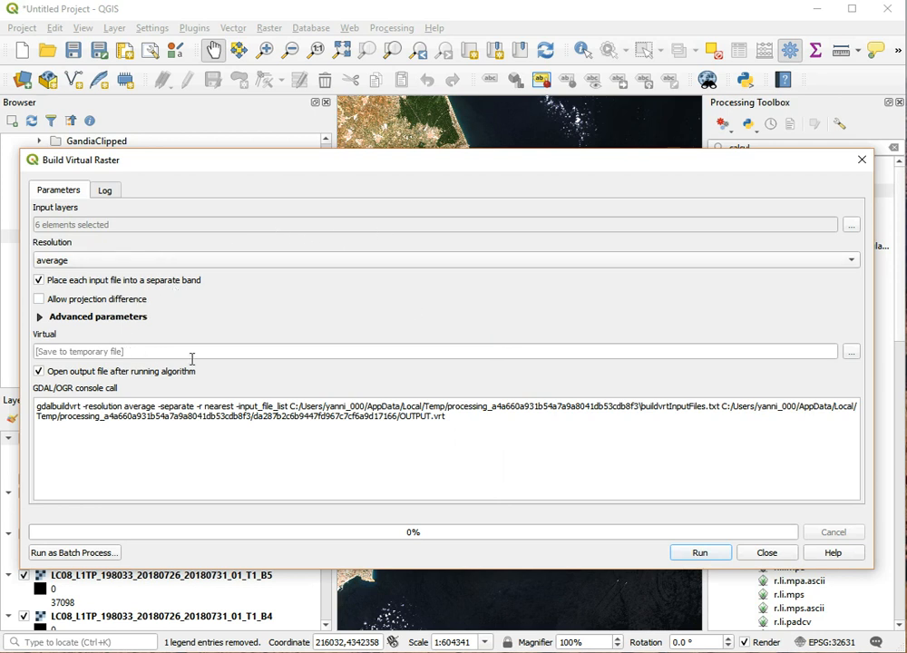
{"action": "mouse_move", "coordinate": [701, 552]}
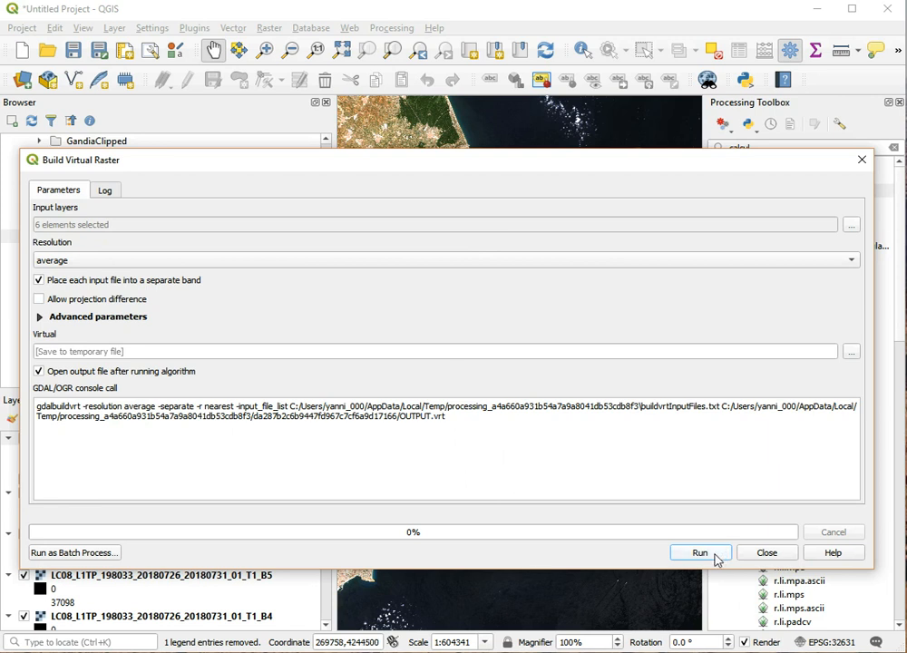
Step: Build the virtual raster with separate bands and close the finished tool
{"action": "left_click", "coordinate": [701, 552]}
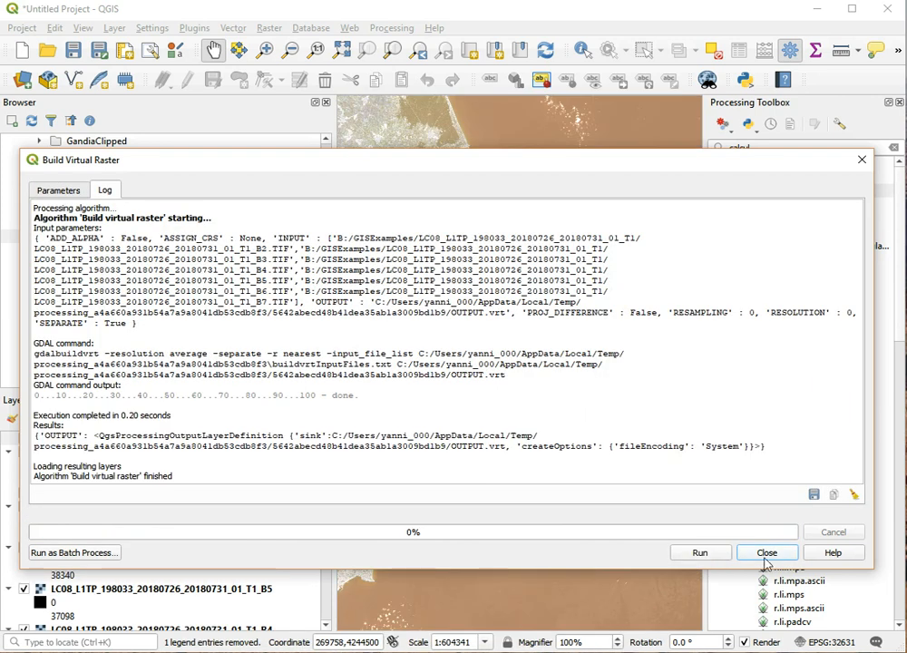
{"action": "left_click", "coordinate": [765, 551]}
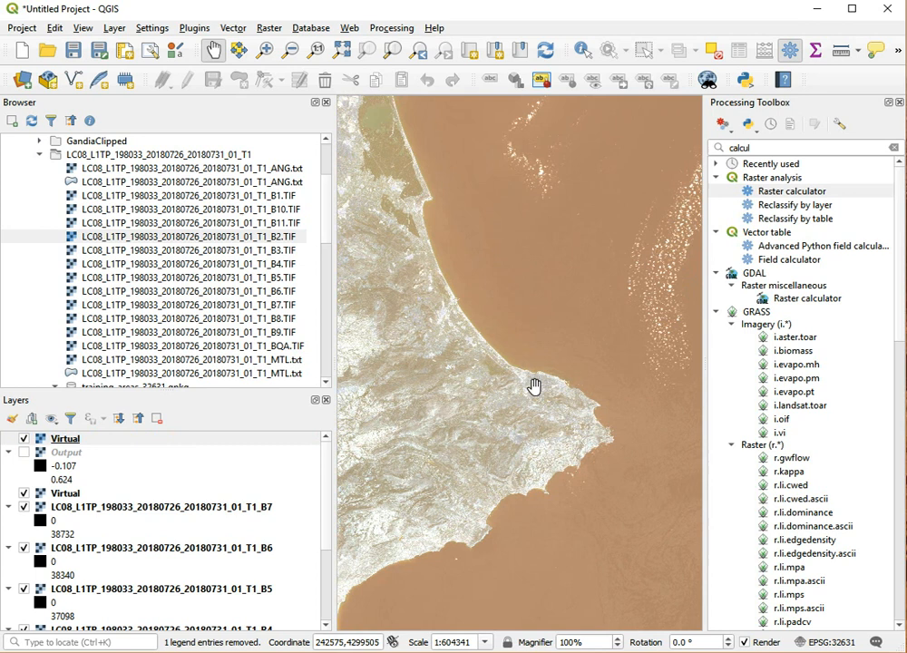
{"action": "left_click_drag", "start_coordinate": [535, 384], "coordinate": [512, 424]}
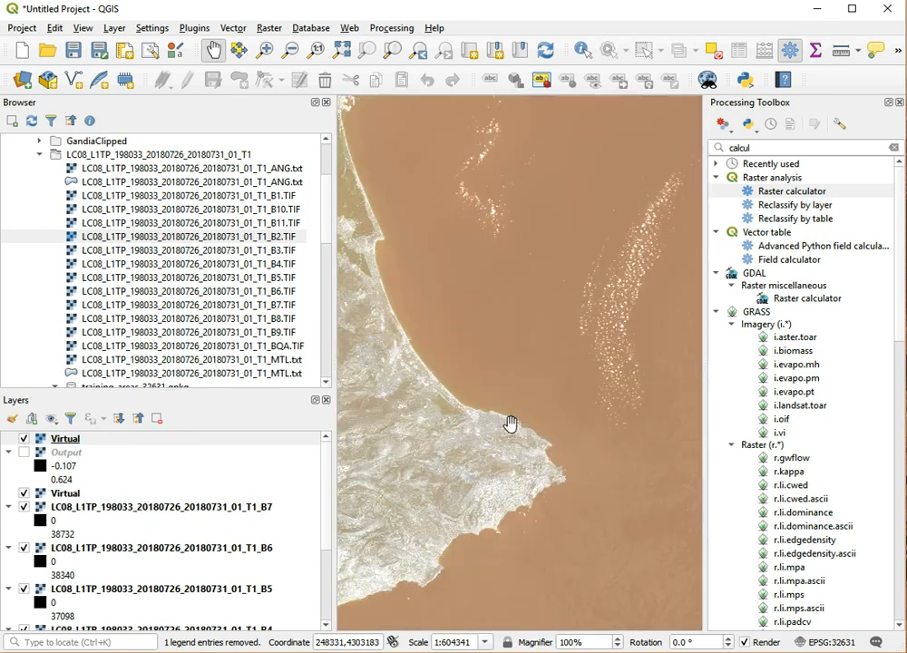
{"action": "scroll", "scroll_direction": "down", "scroll_amount": 3}
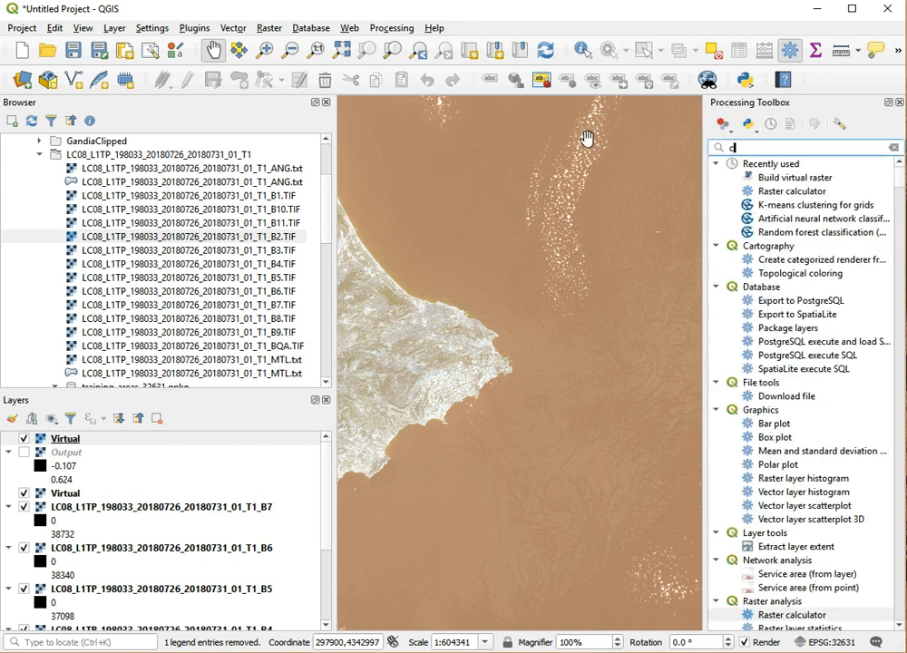
Step: Search the Processing Toolbox for 'clip' and launch GDAL Clip Raster by Extent
{"action": "type", "text": "clip"}
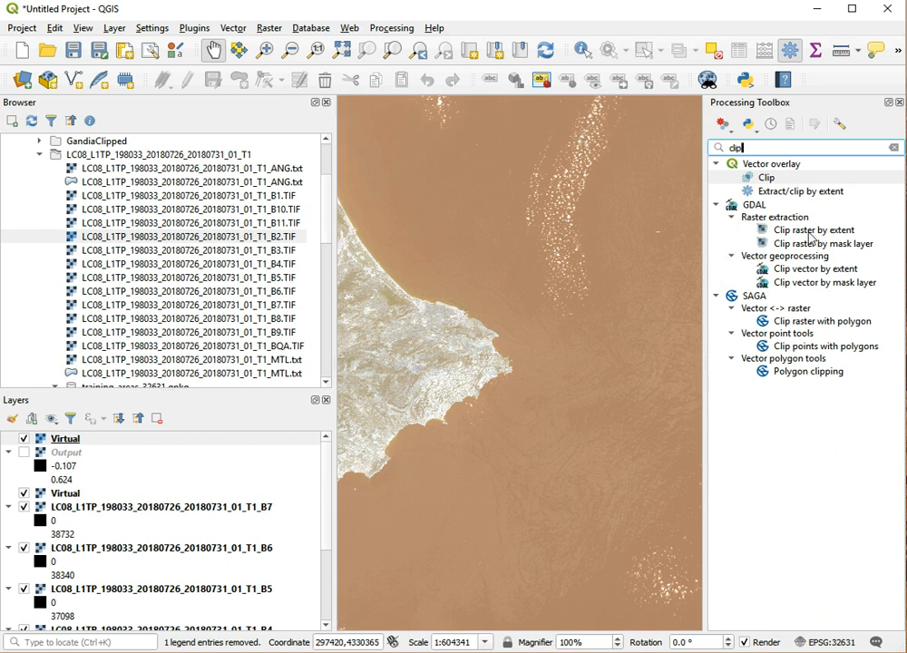
{"action": "left_click", "coordinate": [813, 229]}
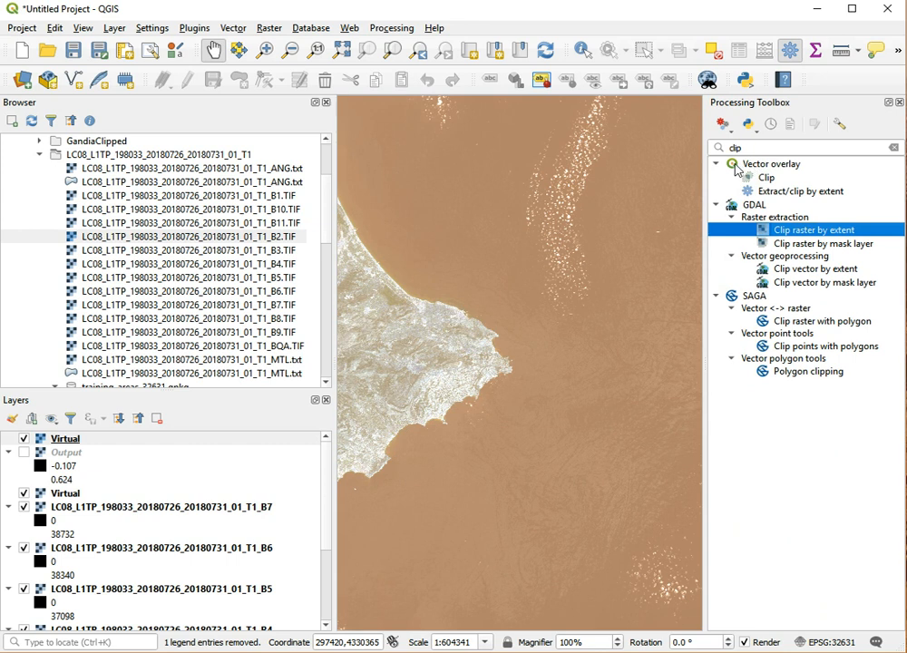
{"action": "mouse_move", "coordinate": [735, 170]}
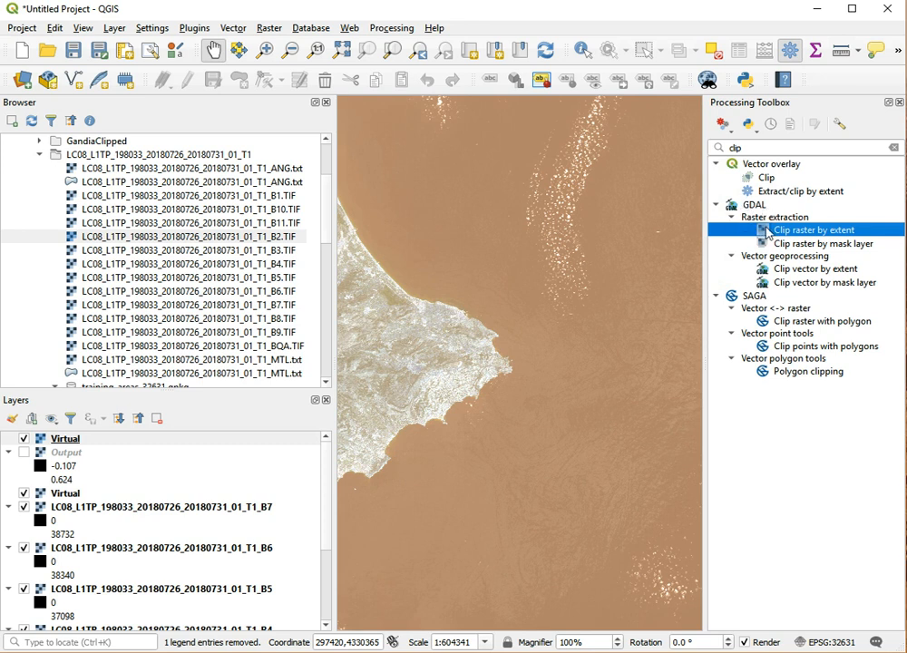
{"action": "mouse_move", "coordinate": [813, 228]}
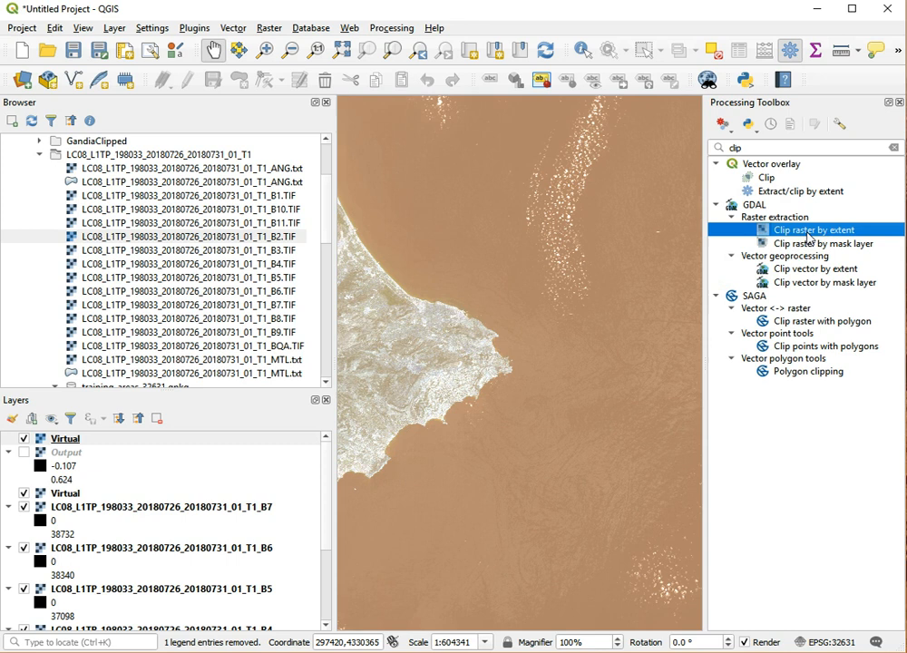
{"action": "mouse_move", "coordinate": [813, 236]}
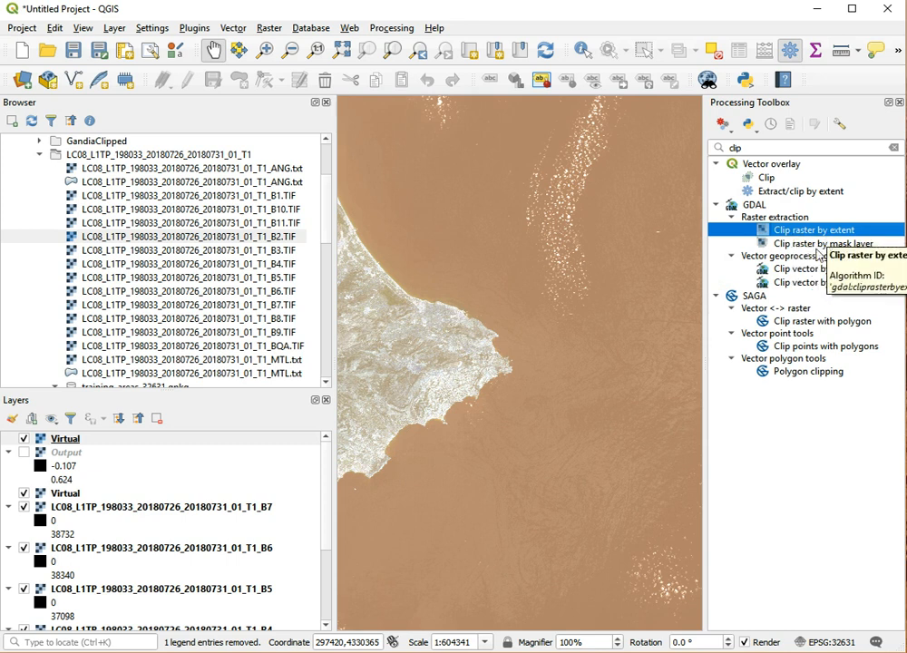
{"action": "mouse_move", "coordinate": [494, 277]}
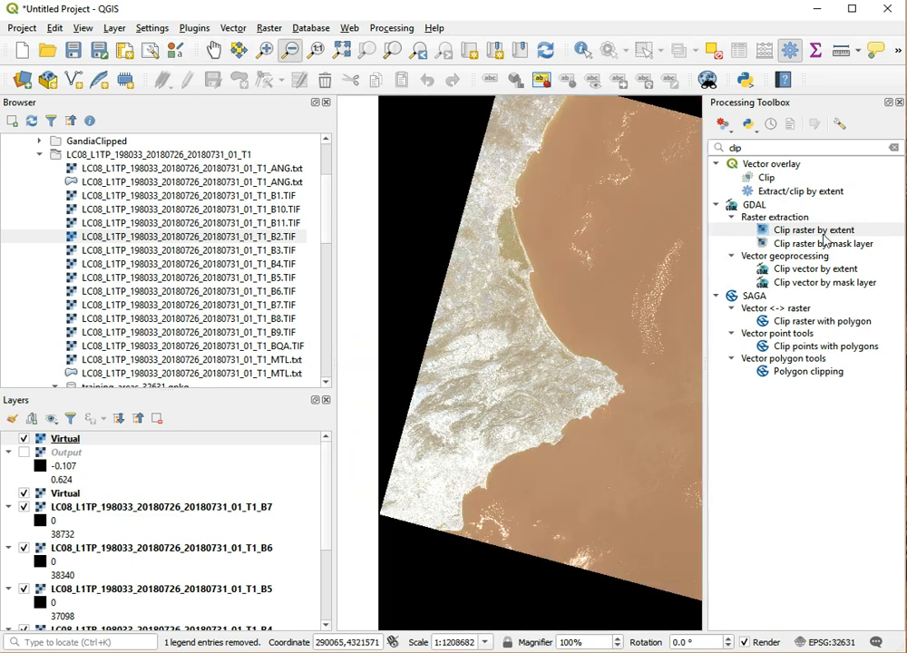
{"action": "double_click", "coordinate": [813, 229]}
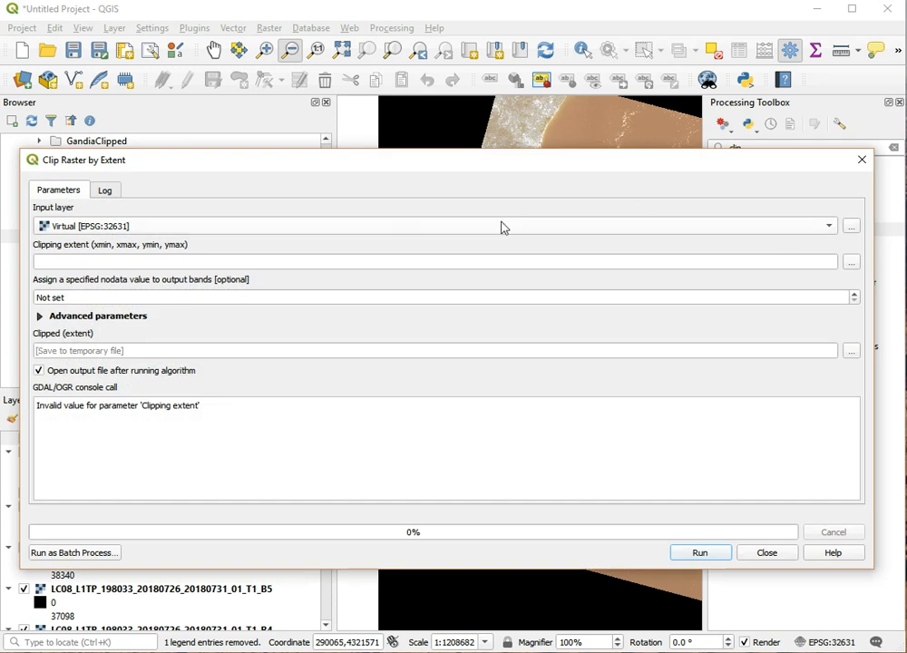
Step: Browse the Input layer list, then dismiss the Clip Raster by Extent dialog
{"action": "left_click", "coordinate": [826, 225]}
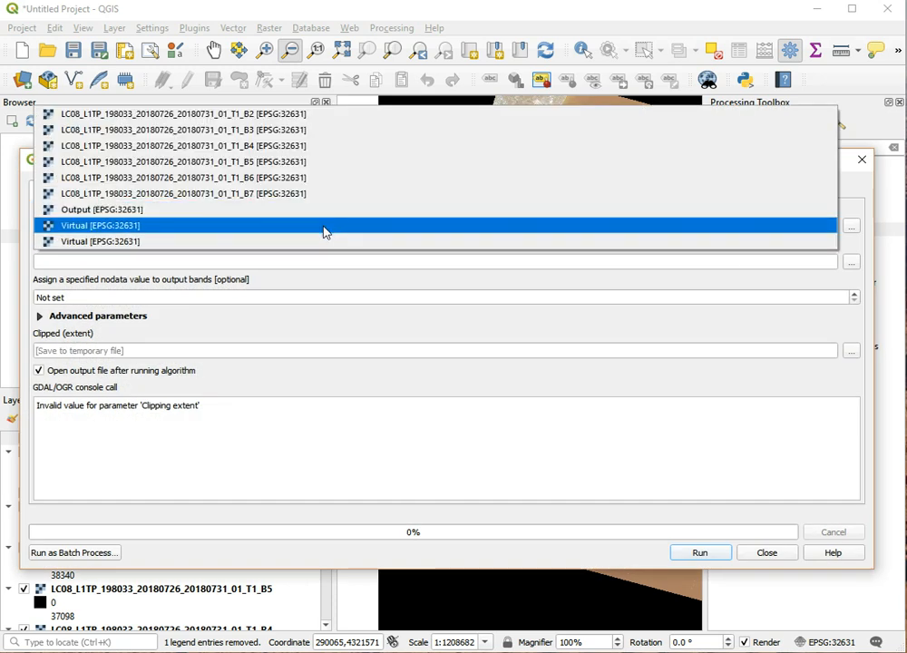
{"action": "mouse_move", "coordinate": [325, 229]}
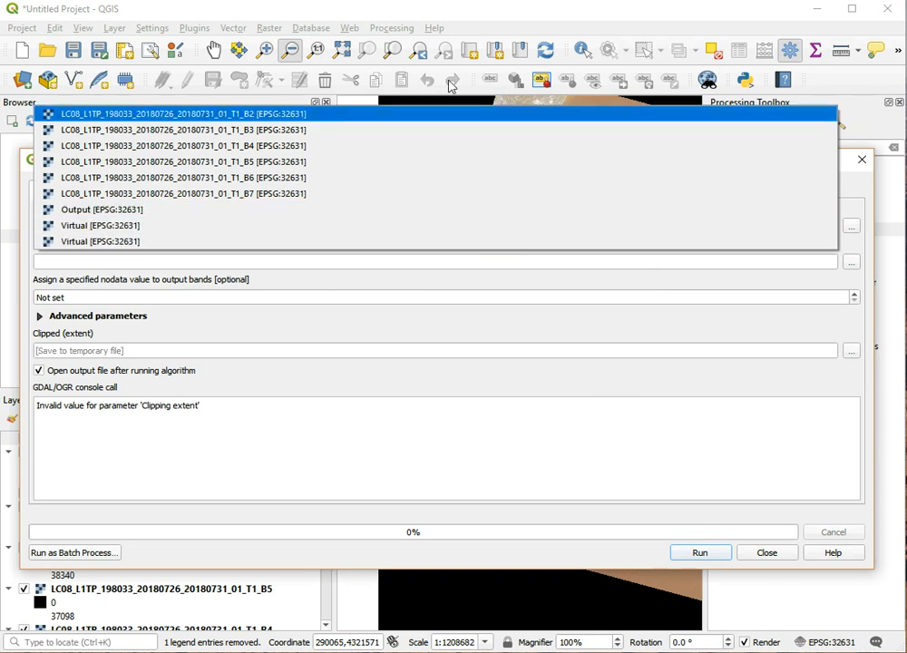
{"action": "left_click", "coordinate": [701, 552]}
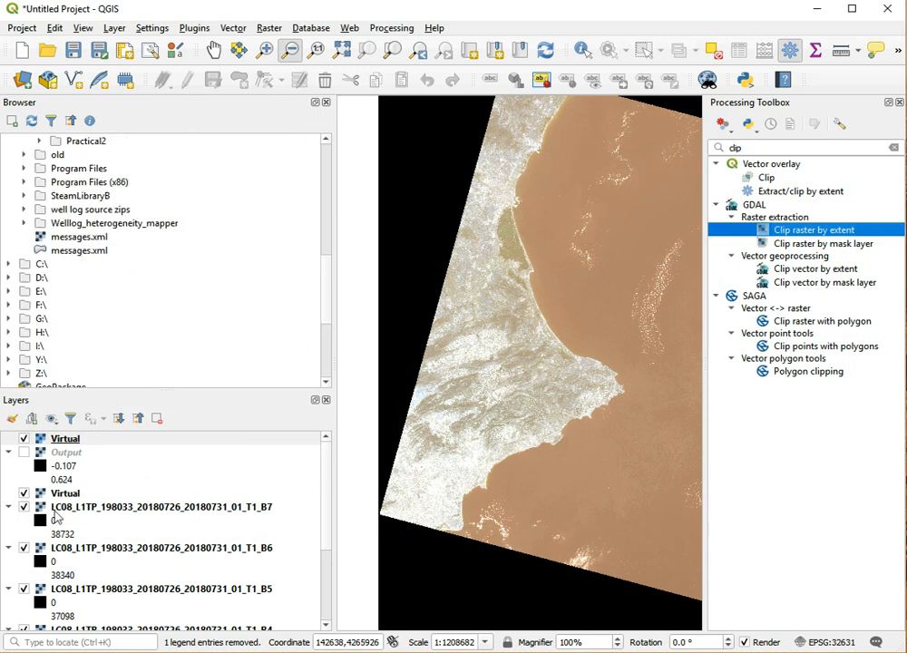
Step: Reopen the clip tool and choose Virtual [EPSG:32631] as the input layer
{"action": "left_click", "coordinate": [64, 437]}
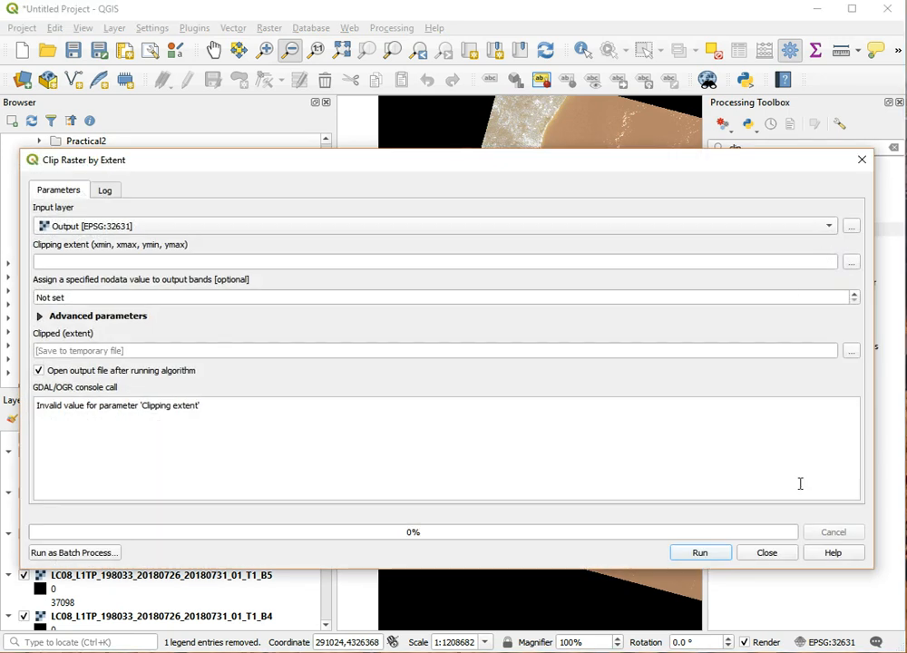
{"action": "left_click", "coordinate": [827, 225]}
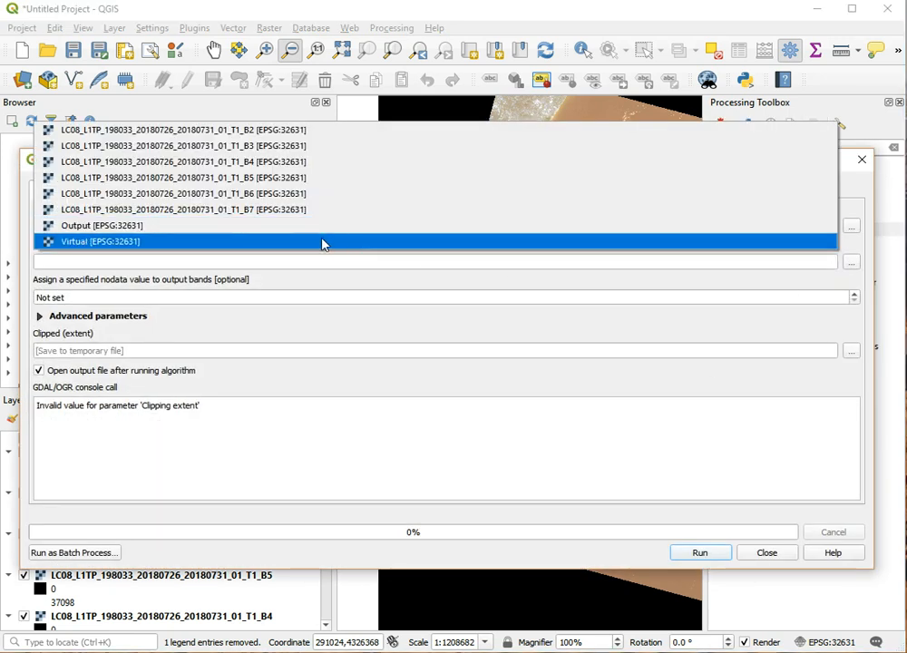
{"action": "left_click", "coordinate": [100, 242]}
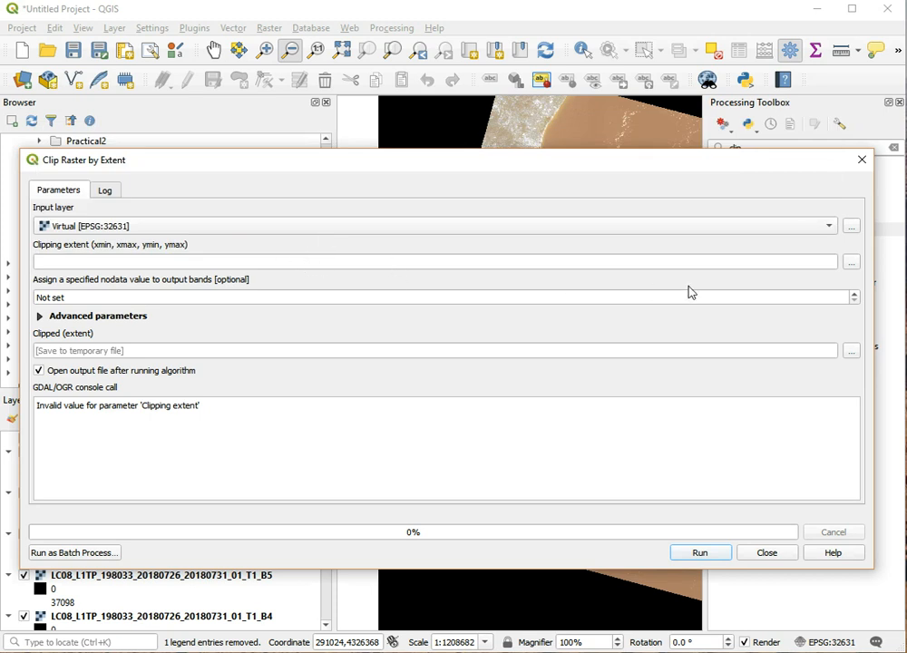
{"action": "mouse_move", "coordinate": [855, 276]}
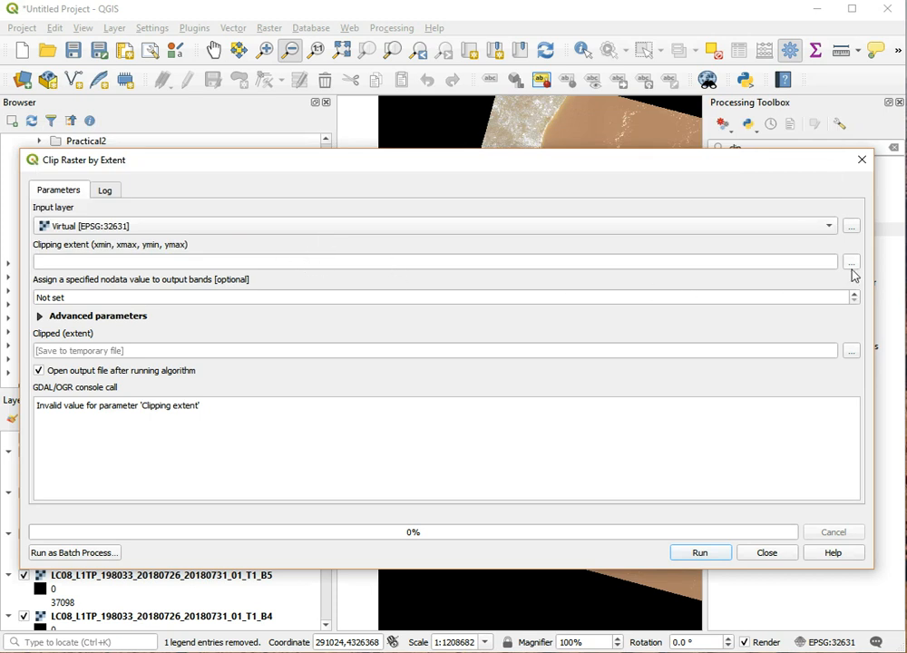
Step: Draw the clipping extent rectangle on the canvas over the coastal headland
{"action": "left_click", "coordinate": [851, 261]}
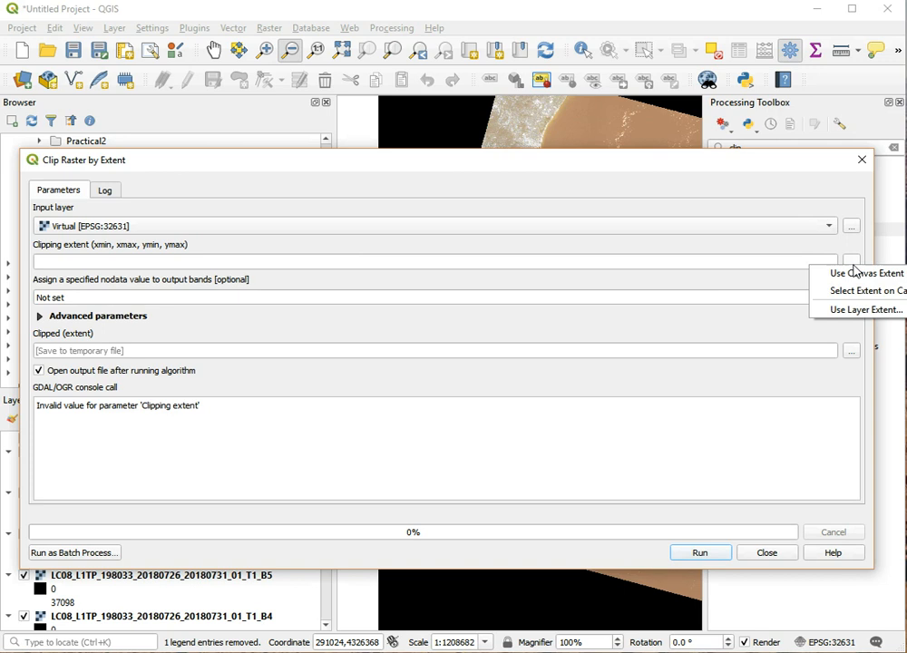
{"action": "mouse_move", "coordinate": [875, 291]}
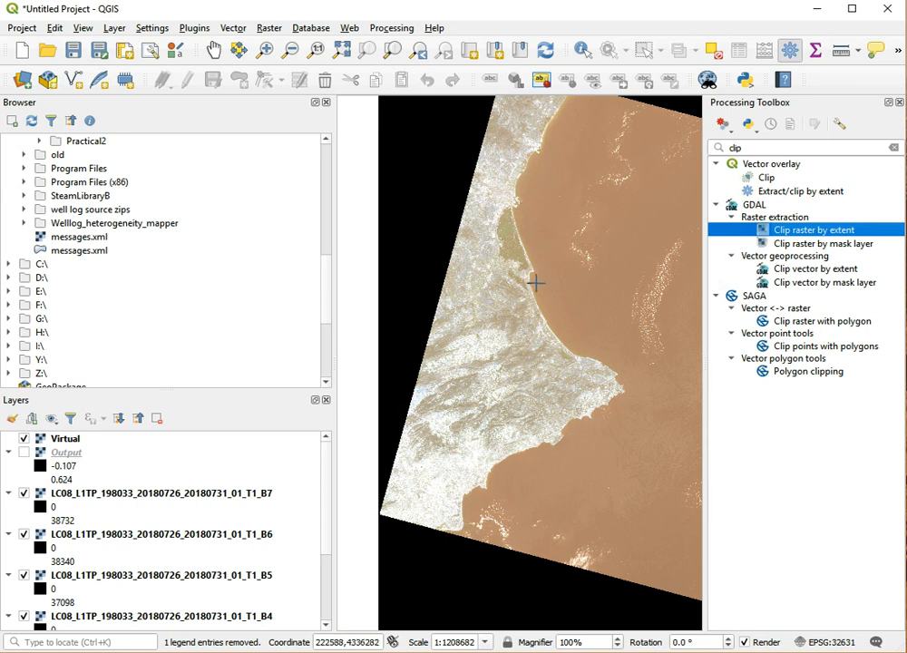
{"action": "mouse_move", "coordinate": [548, 133]}
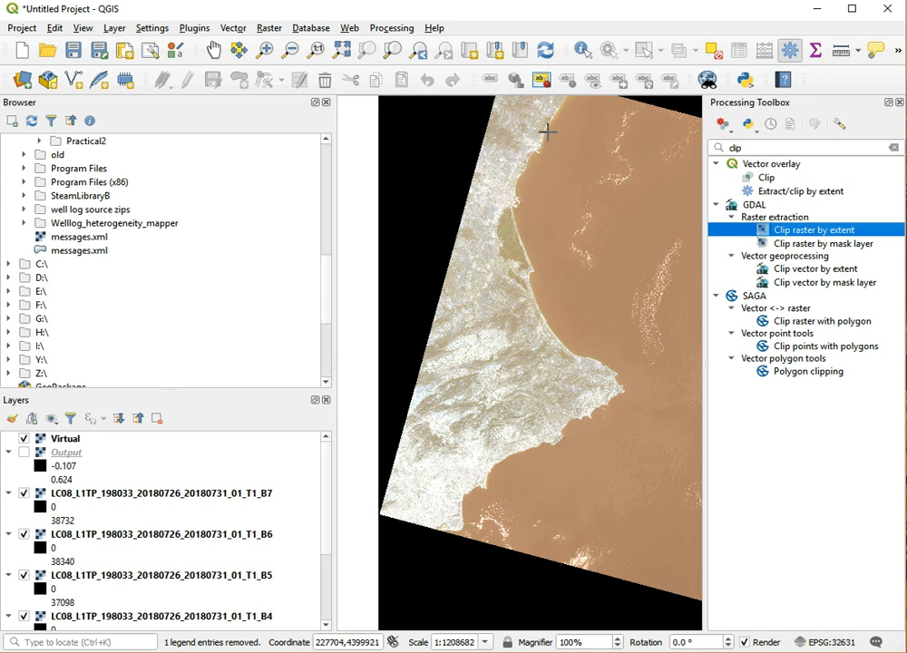
{"action": "mouse_move", "coordinate": [633, 341]}
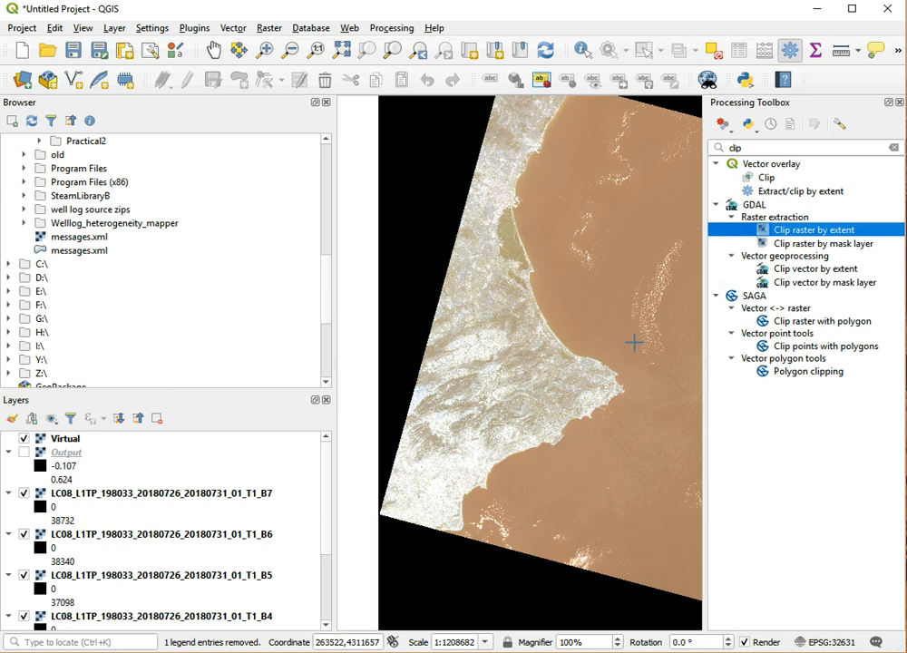
{"action": "mouse_move", "coordinate": [643, 341]}
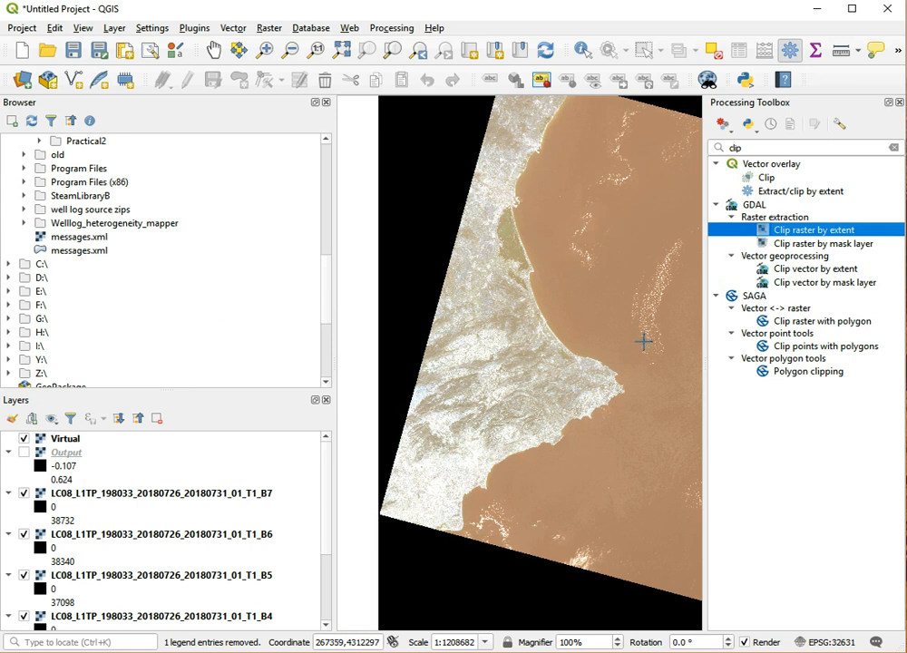
{"action": "left_click_drag", "start_coordinate": [644, 341], "coordinate": [445, 461]}
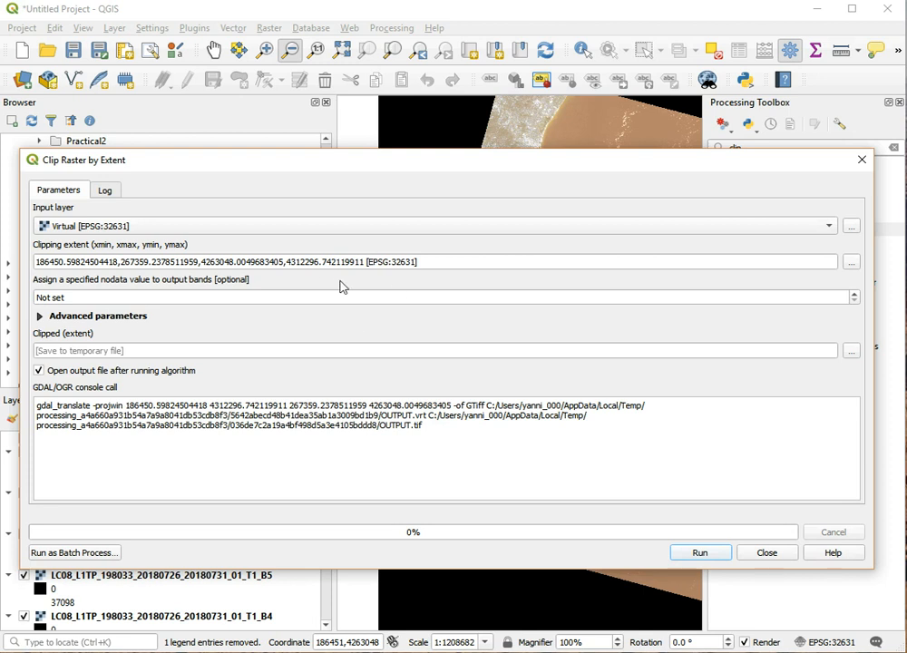
{"action": "mouse_move", "coordinate": [323, 269]}
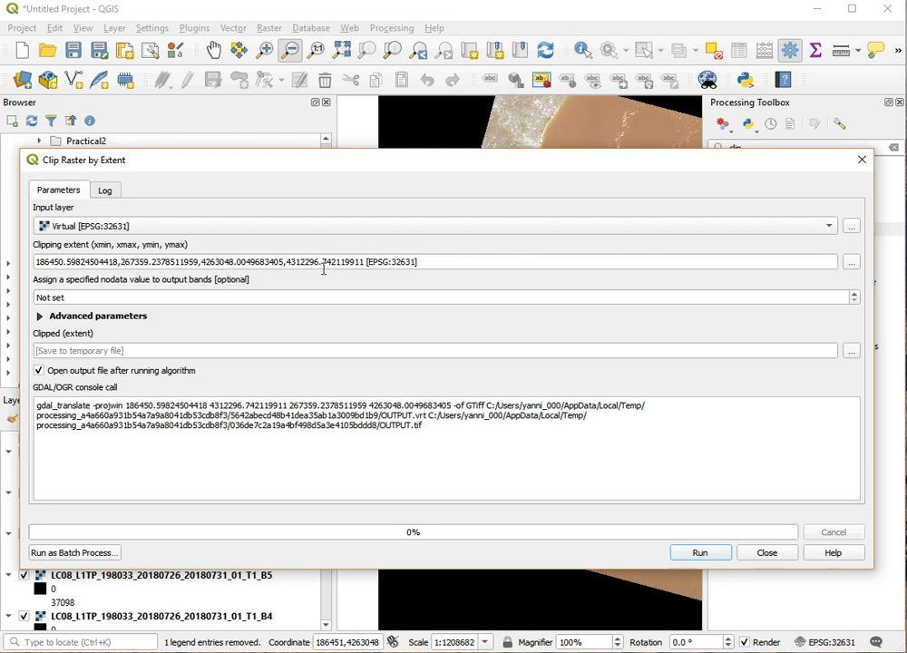
{"action": "mouse_move", "coordinate": [214, 298]}
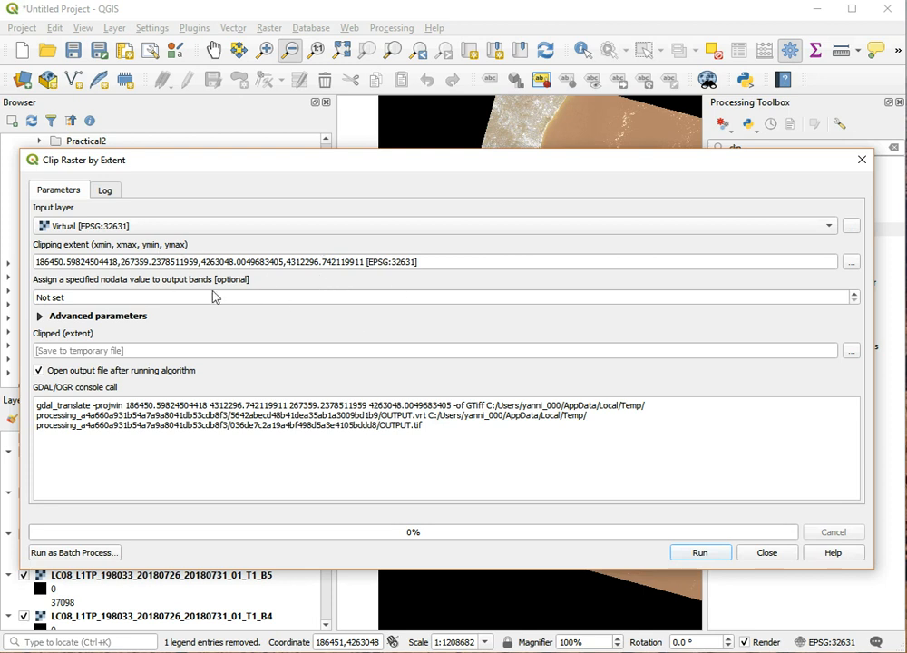
{"action": "mouse_move", "coordinate": [201, 336]}
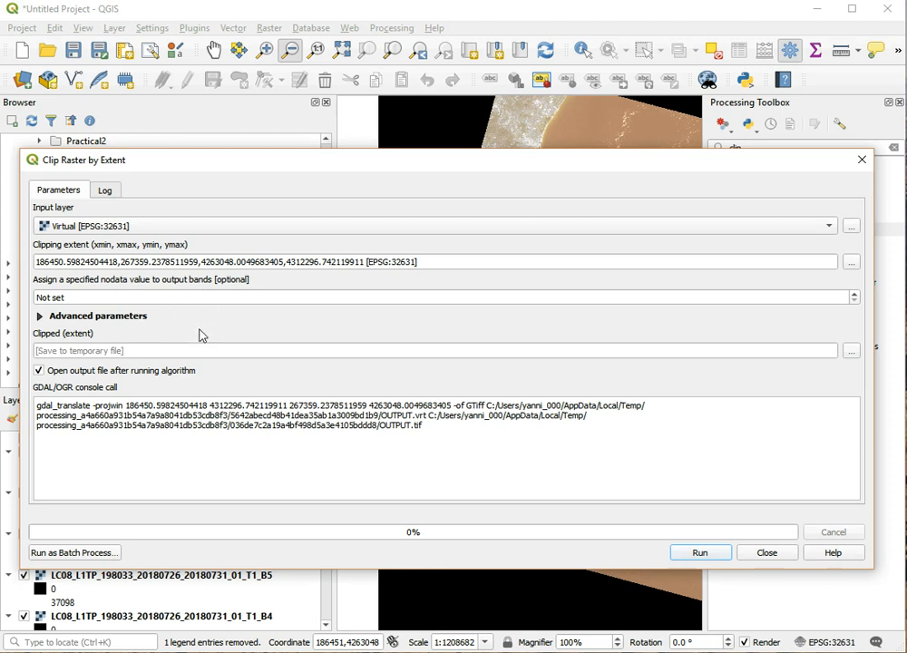
{"action": "mouse_move", "coordinate": [218, 403]}
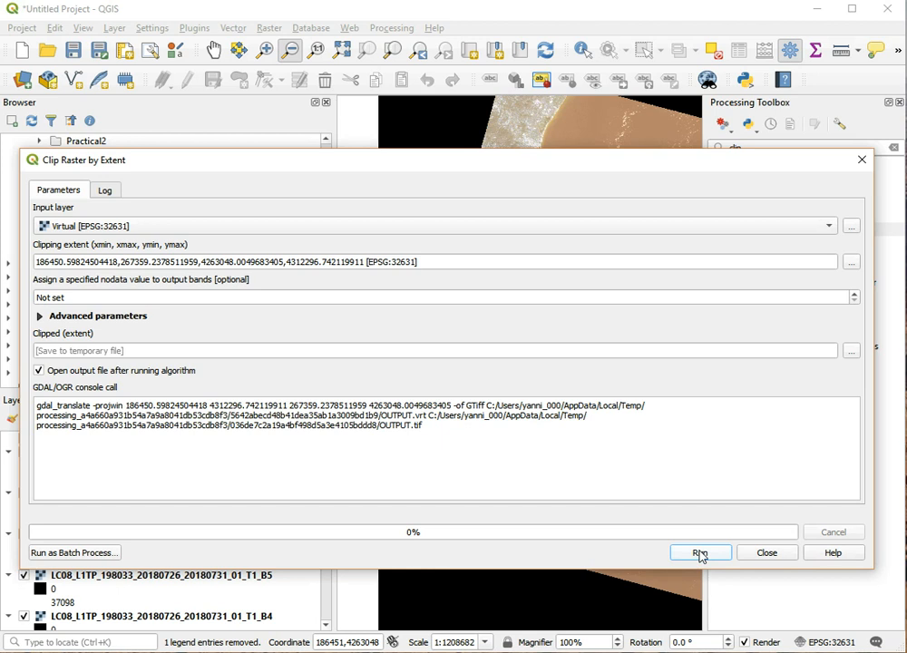
{"action": "mouse_move", "coordinate": [852, 366]}
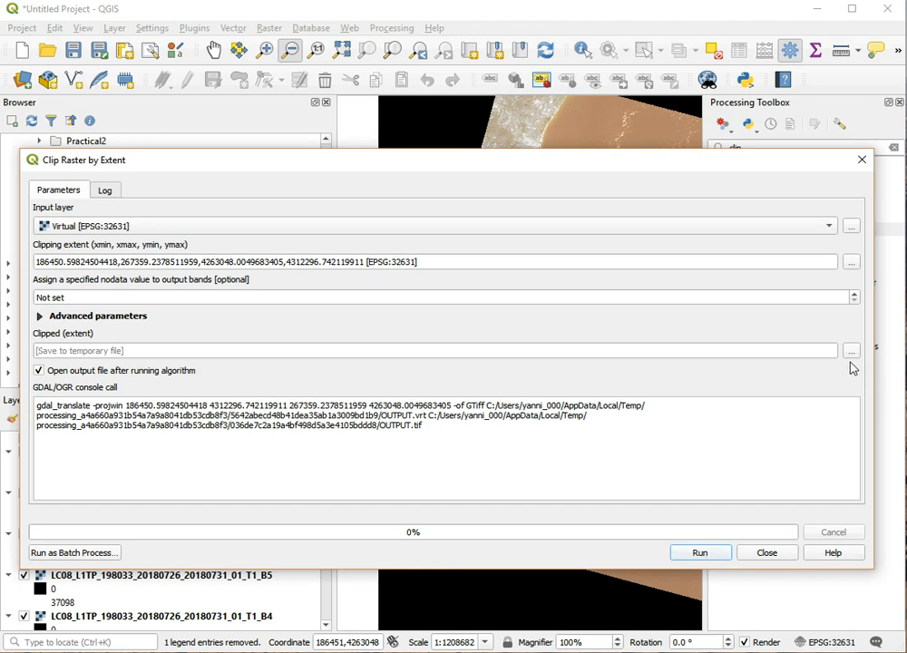
Step: Show the save options for the Clipped (extent) output
{"action": "left_click", "coordinate": [851, 352]}
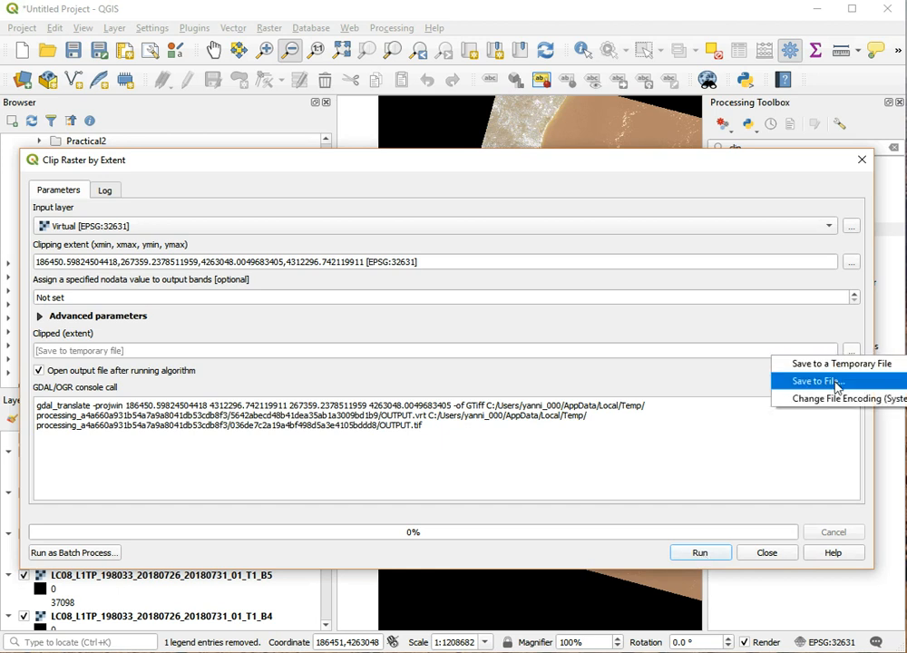
Step: Save the output to file as gandialandsat.tif in the GISExamples folder
{"action": "left_click", "coordinate": [813, 381]}
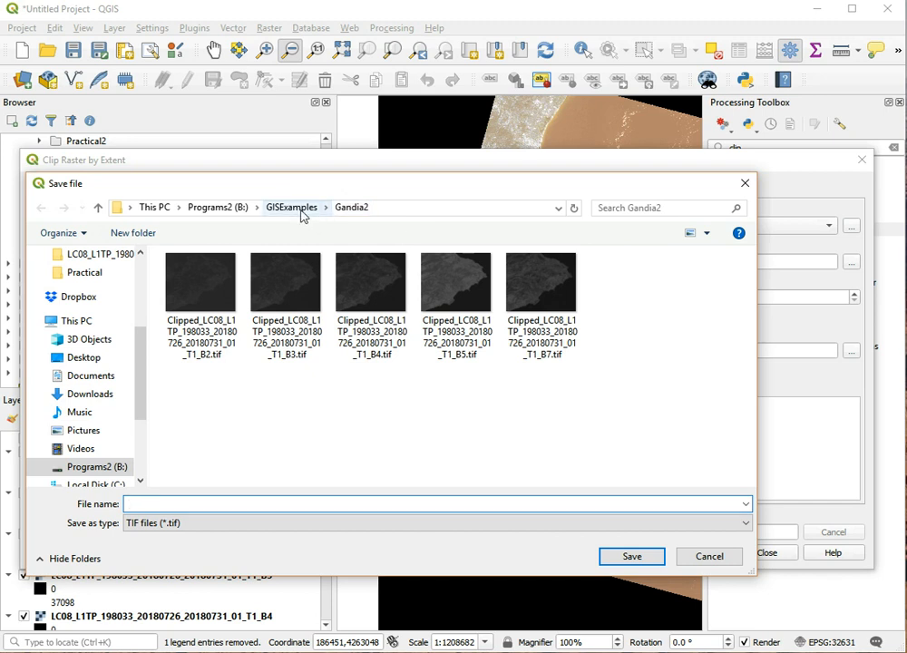
{"action": "left_click", "coordinate": [290, 207]}
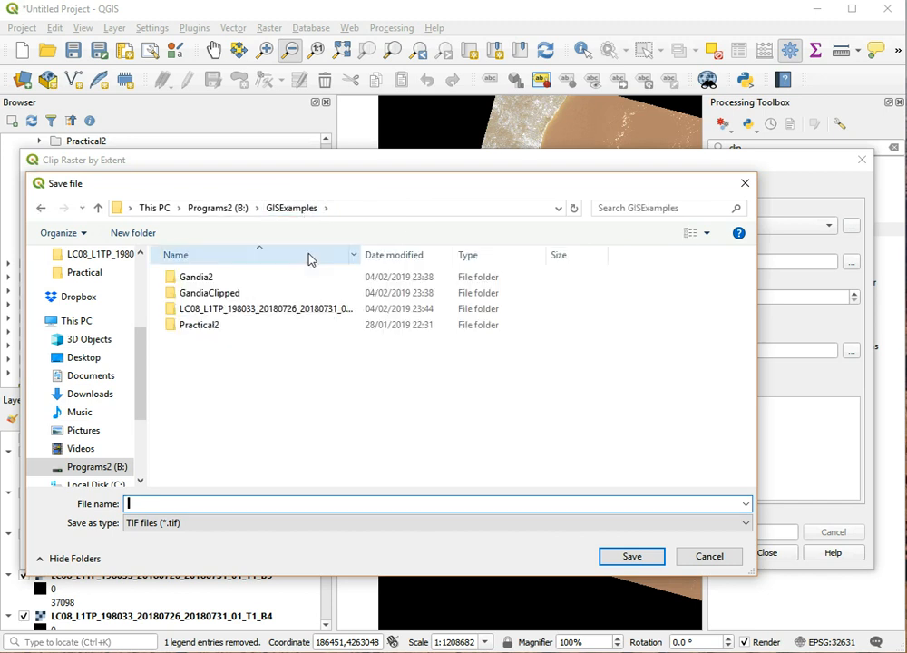
{"action": "mouse_move", "coordinate": [229, 308]}
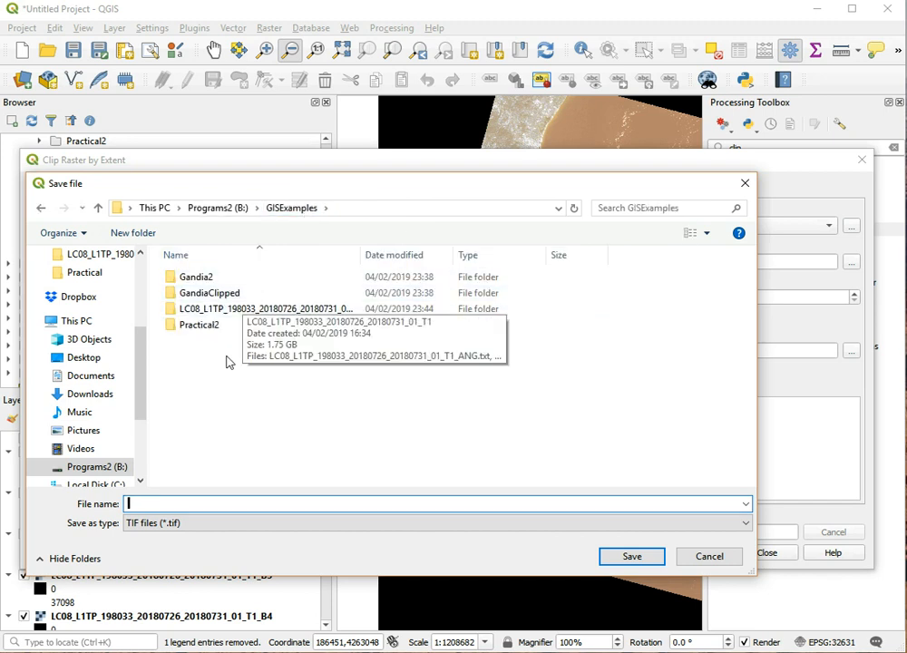
{"action": "mouse_move", "coordinate": [171, 500]}
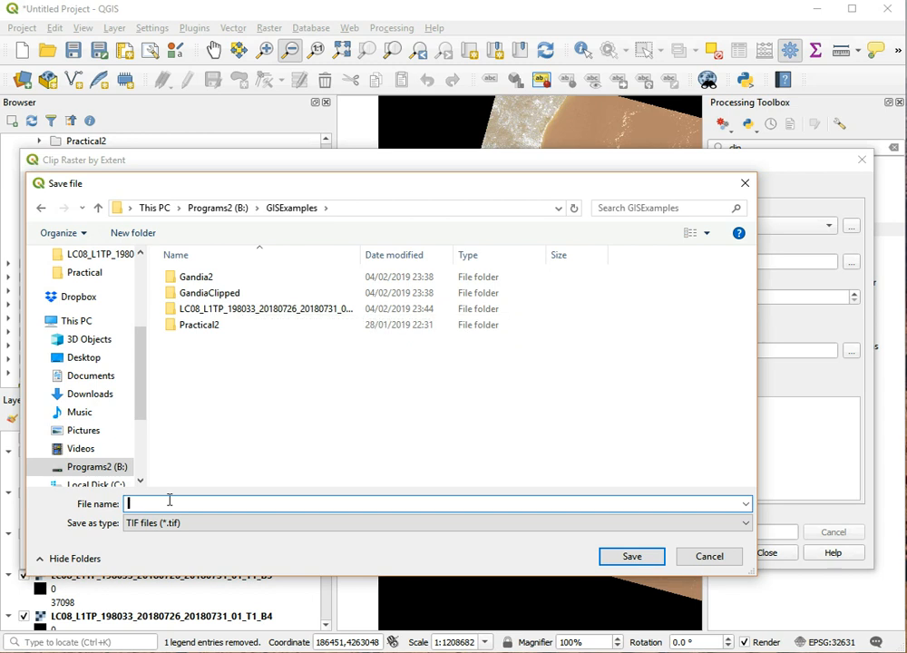
{"action": "type", "text": "gandia"}
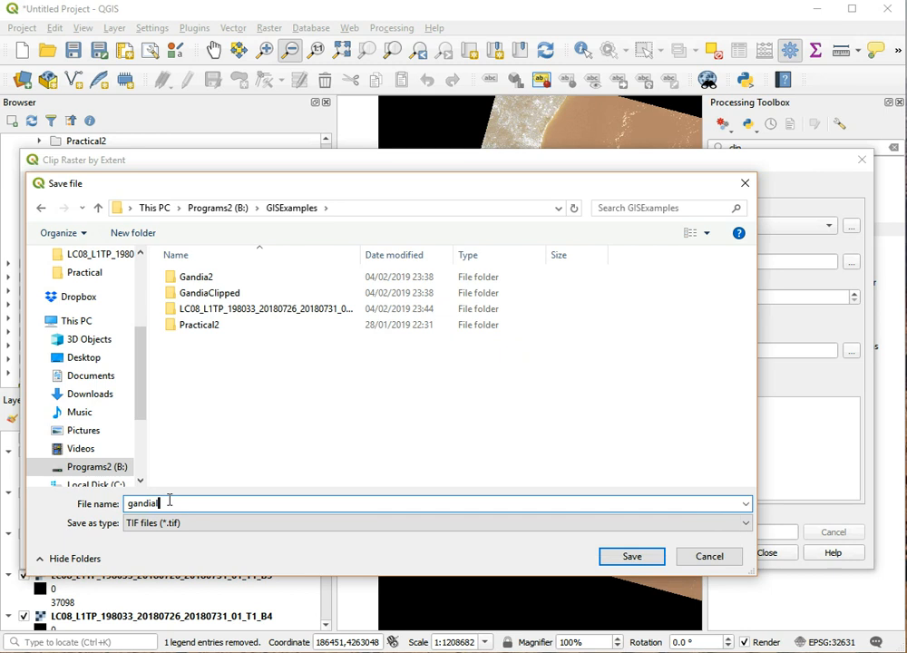
{"action": "type", "text": "landsat"}
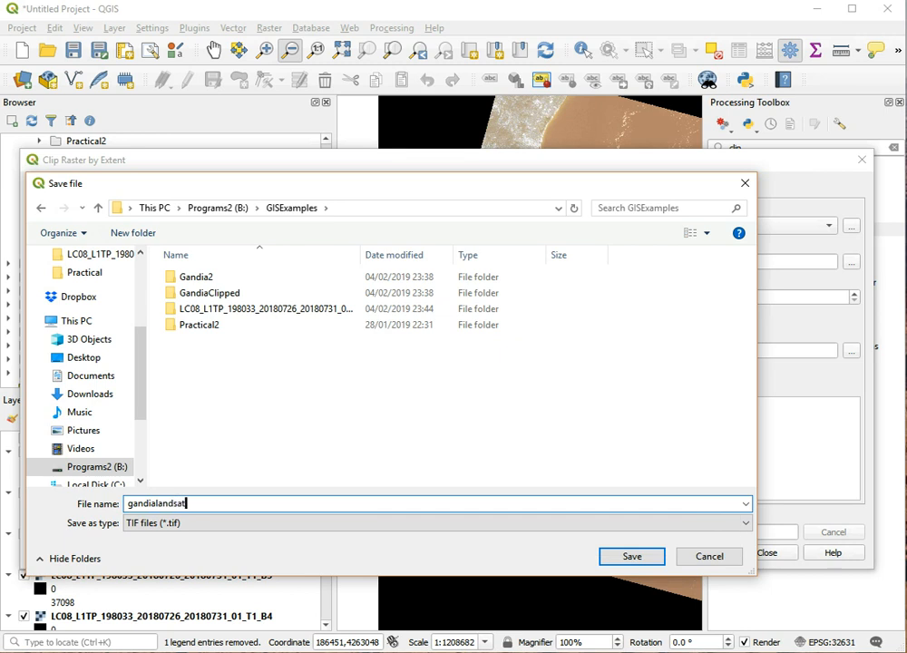
{"action": "left_click", "coordinate": [632, 555]}
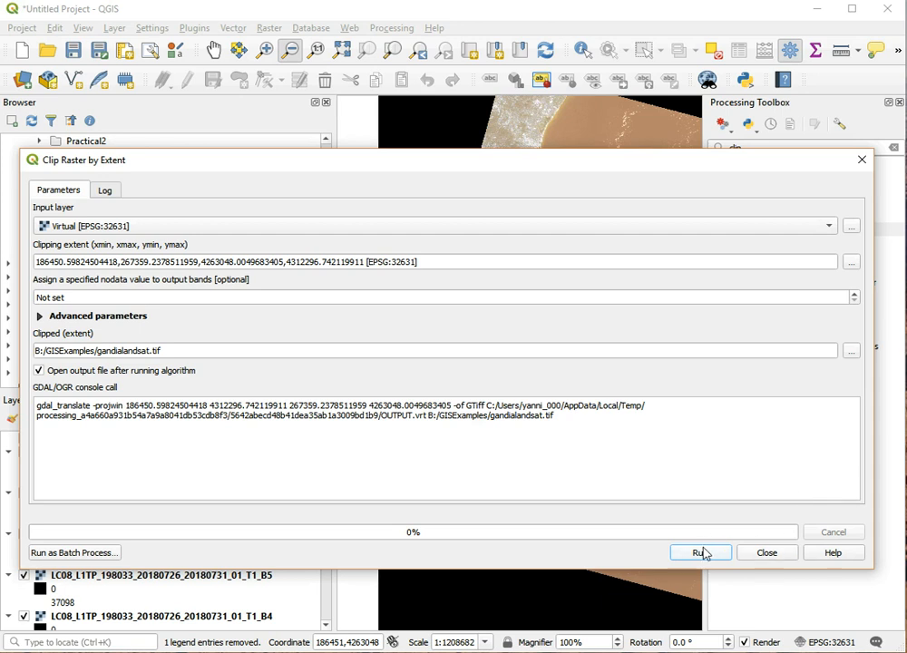
Step: Run the clip to produce gandialandsat.tif and close the tool afterwards
{"action": "left_click", "coordinate": [700, 552]}
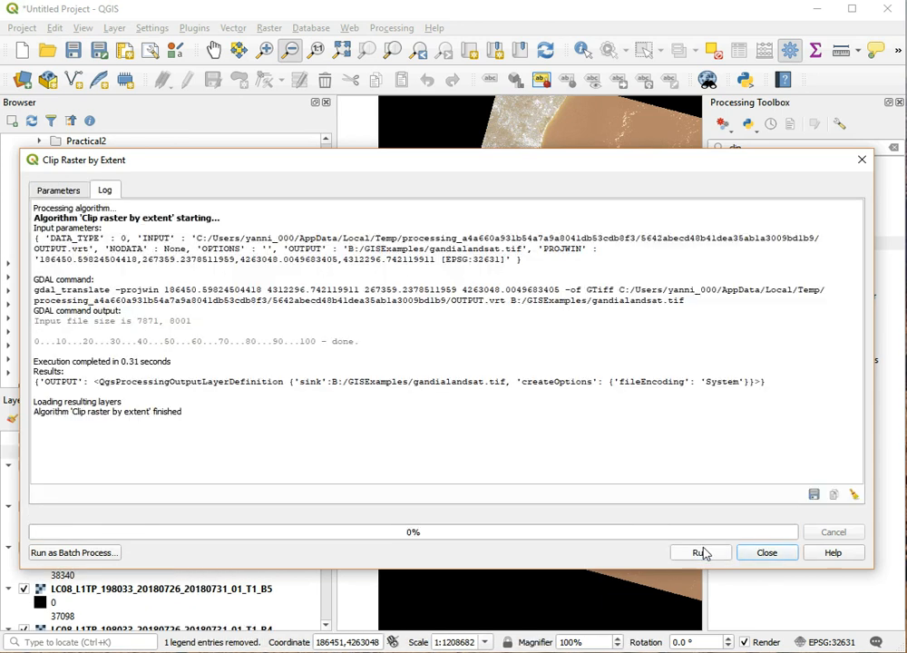
{"action": "mouse_move", "coordinate": [766, 551]}
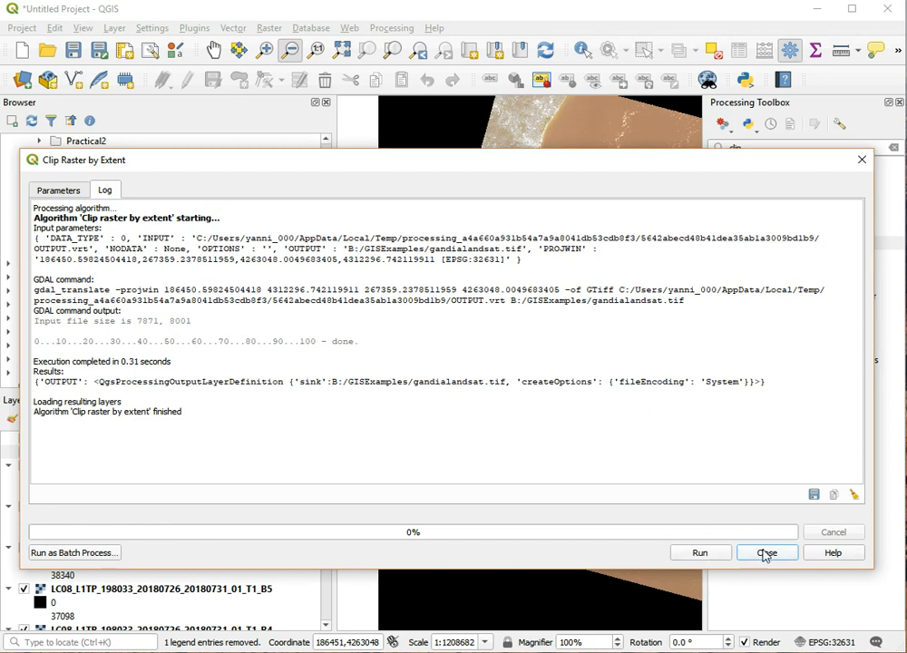
{"action": "left_click", "coordinate": [766, 551]}
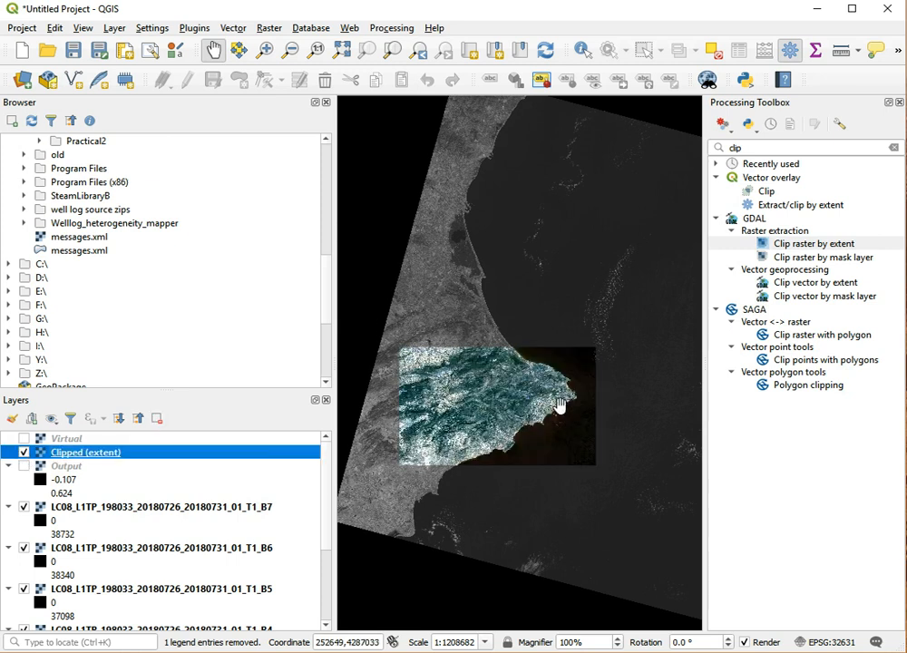
Step: Switch off two original band layers and pan toward the coastline of the clipped image
{"action": "left_click", "coordinate": [23, 506]}
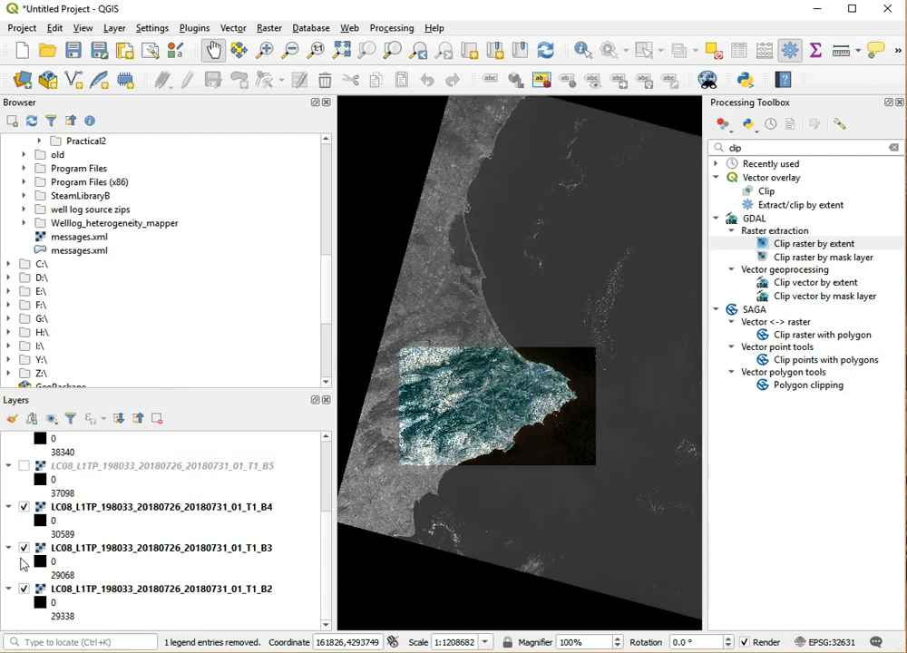
{"action": "left_click", "coordinate": [154, 548]}
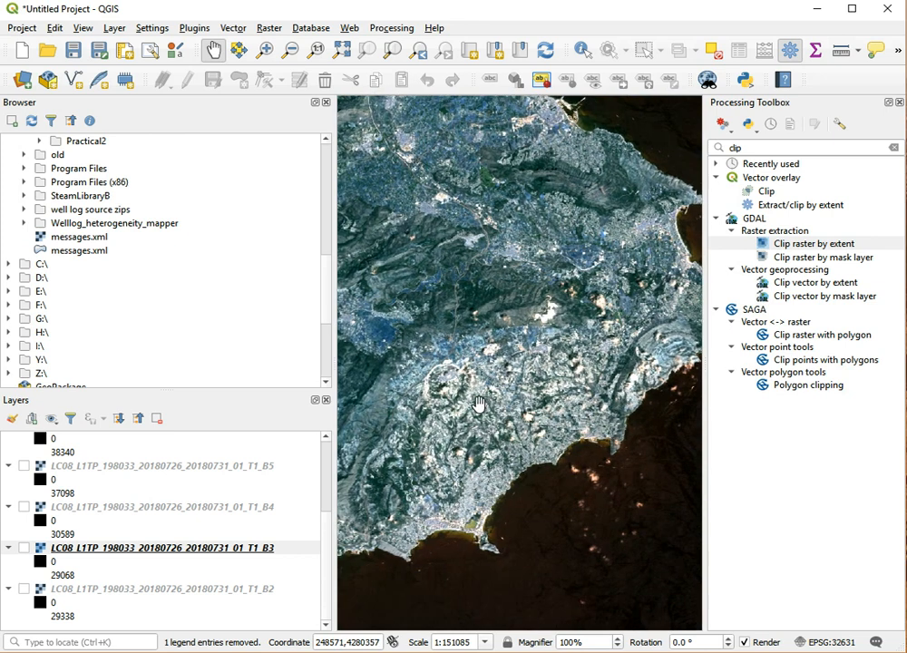
{"action": "left_click_drag", "start_coordinate": [479, 403], "coordinate": [615, 424]}
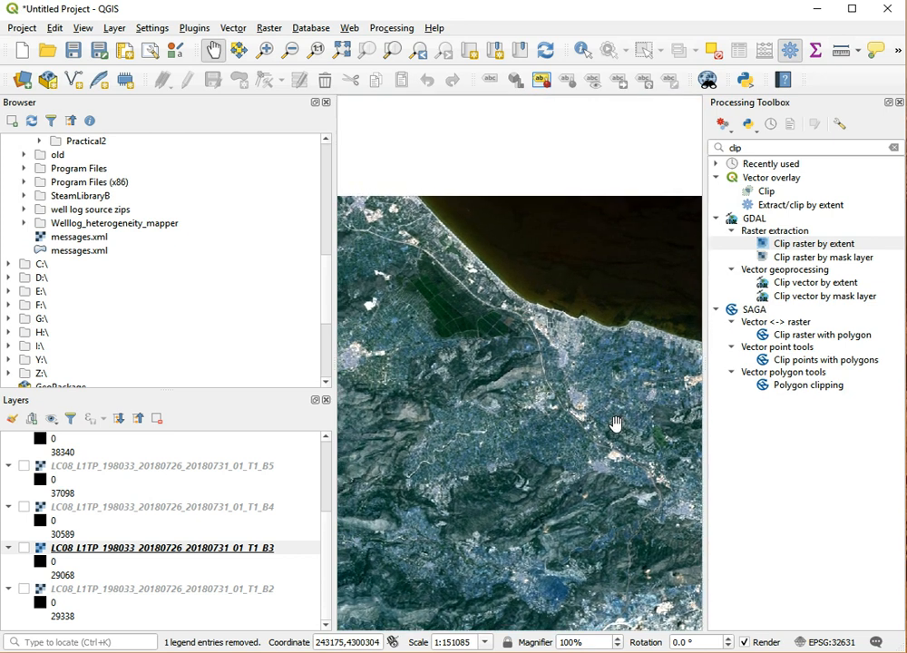